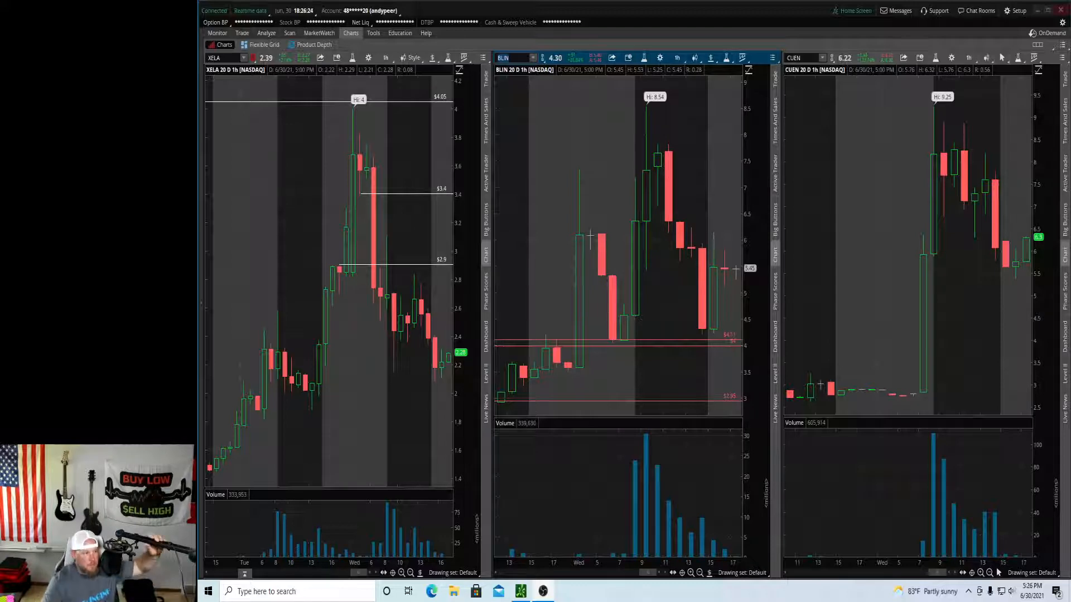
mouse_move(618, 362)
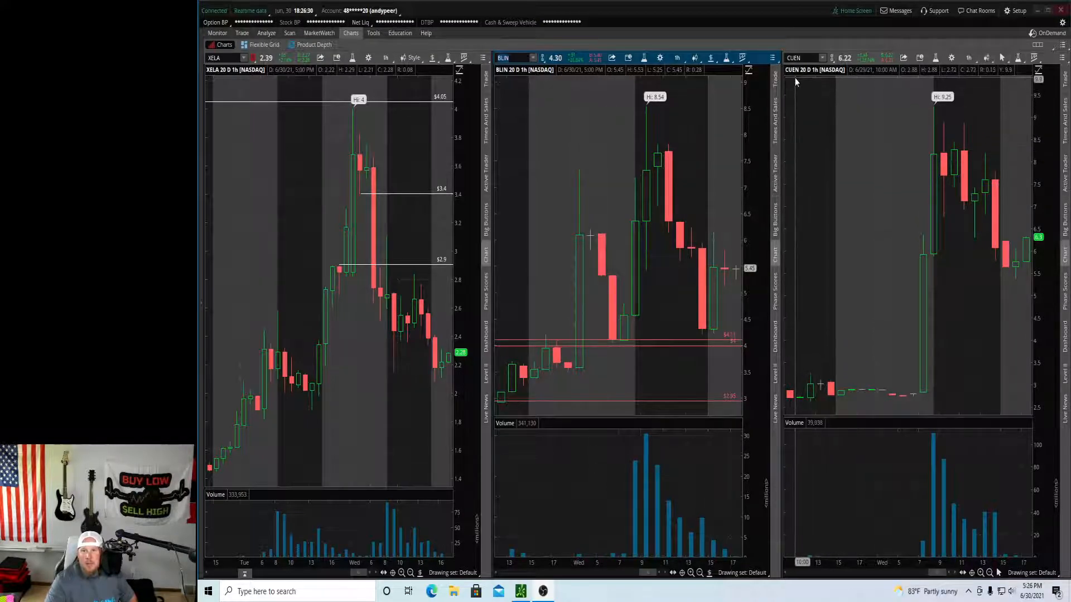
mouse_move(917, 233)
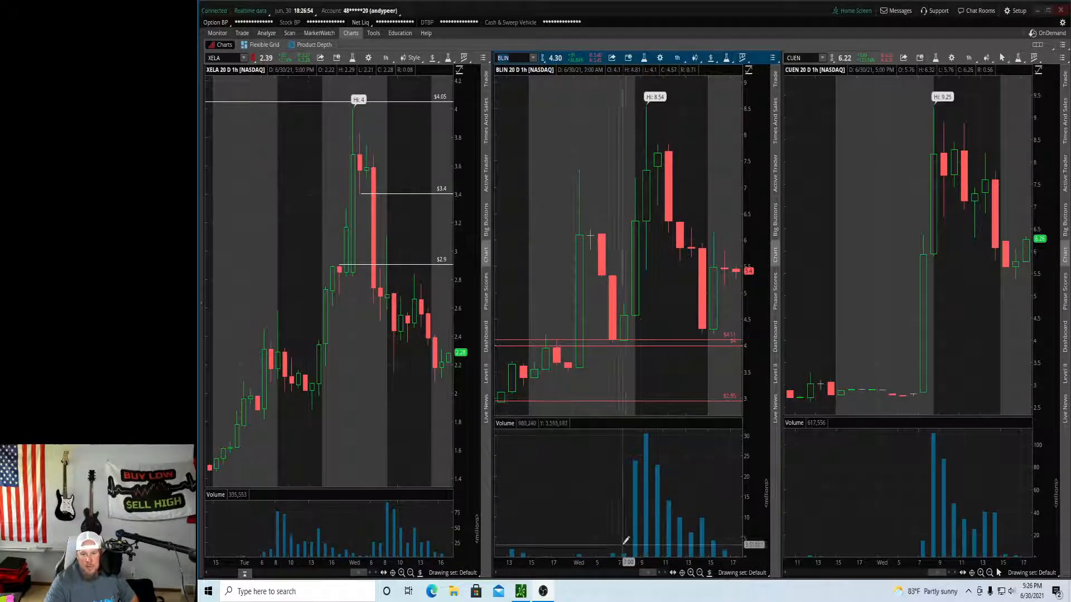
Step: Highlight BLIN's small pre-spike volume bars with a grey oval in the volume subgraph
click(708, 573)
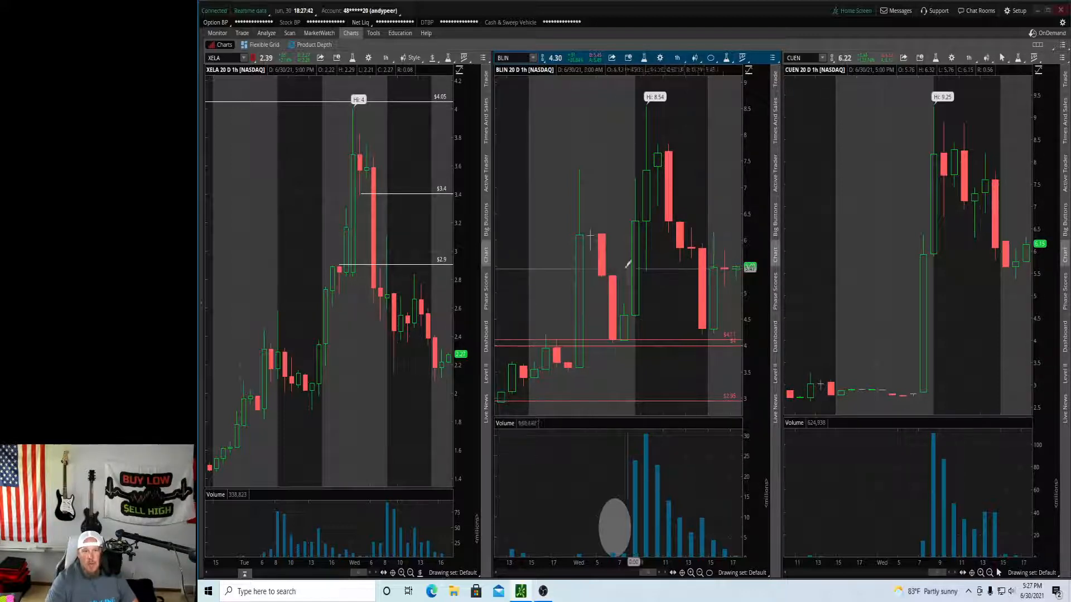
mouse_move(602, 239)
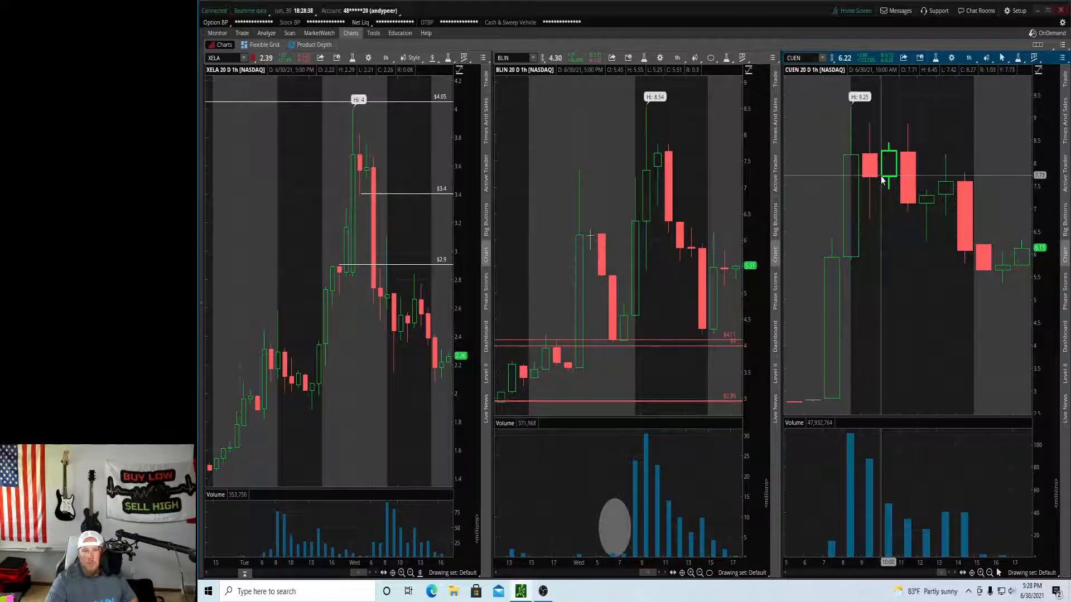
mouse_move(890, 522)
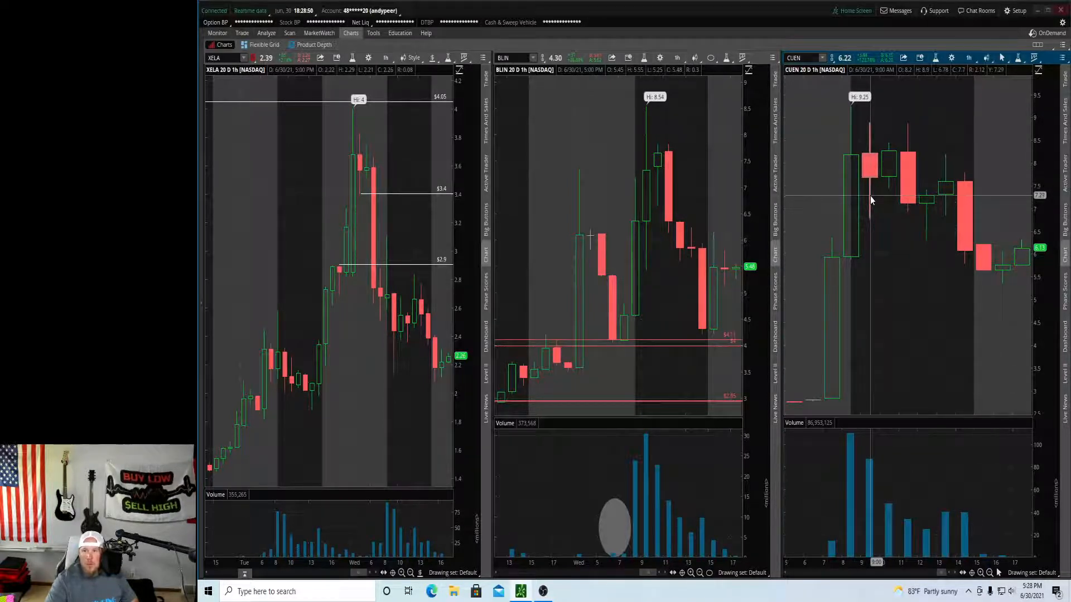
mouse_move(874, 189)
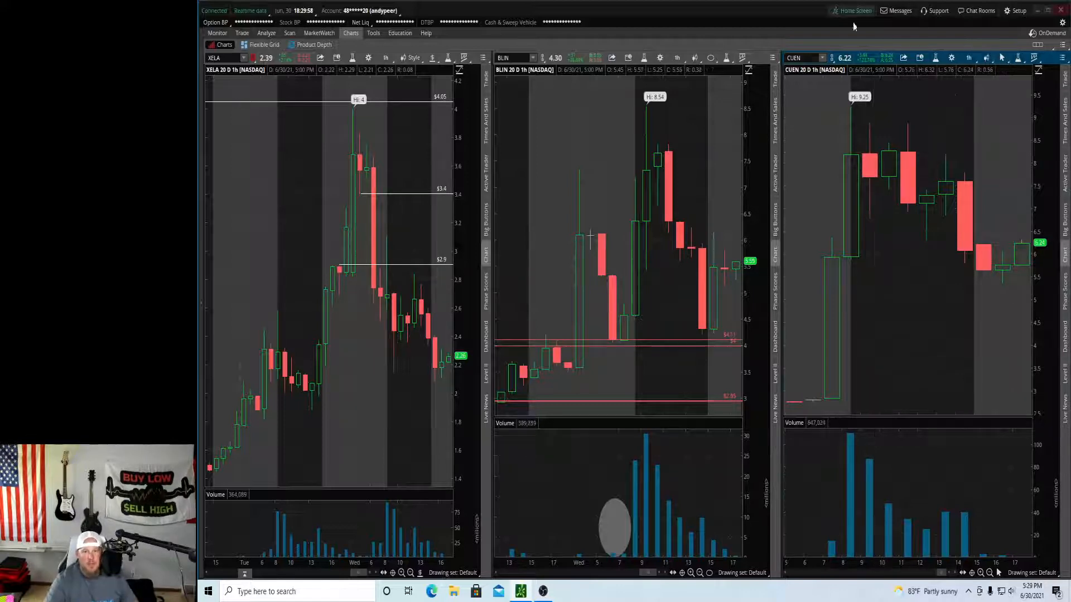
mouse_move(632, 391)
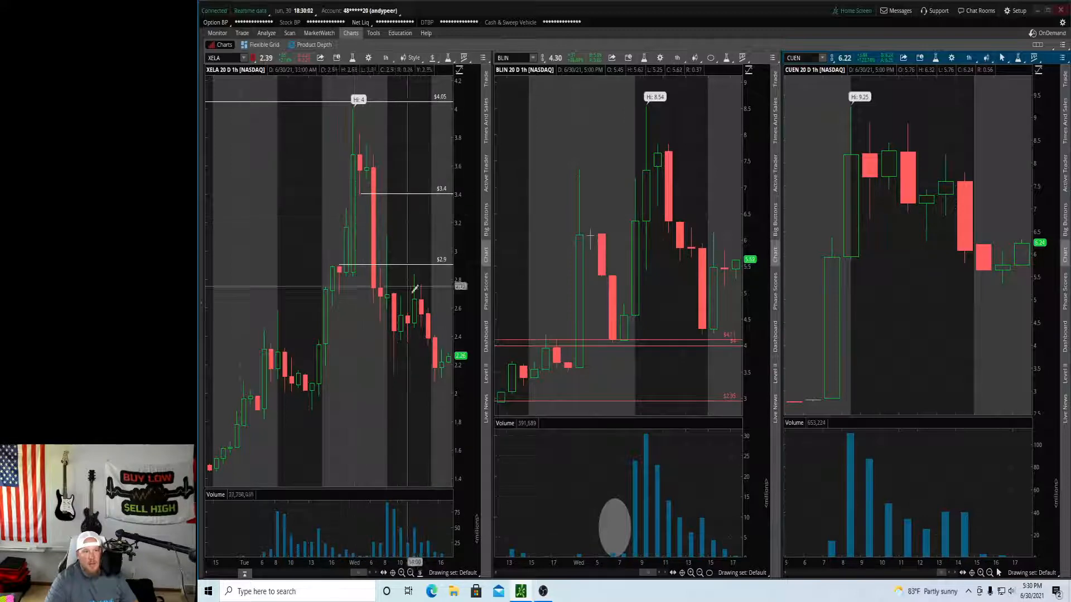
mouse_move(403, 281)
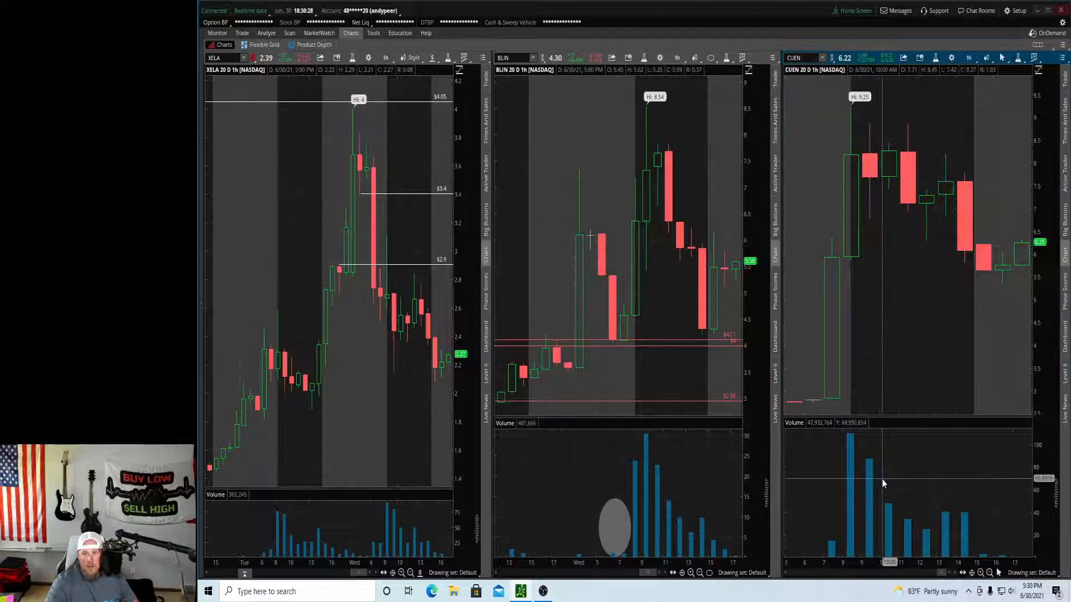
mouse_move(893, 141)
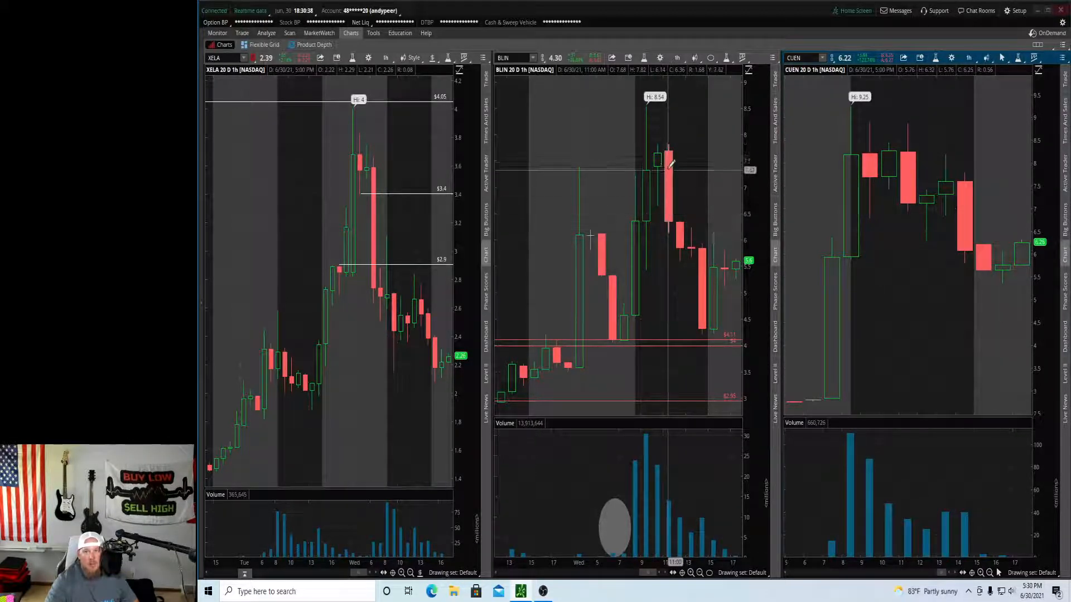
mouse_move(677, 218)
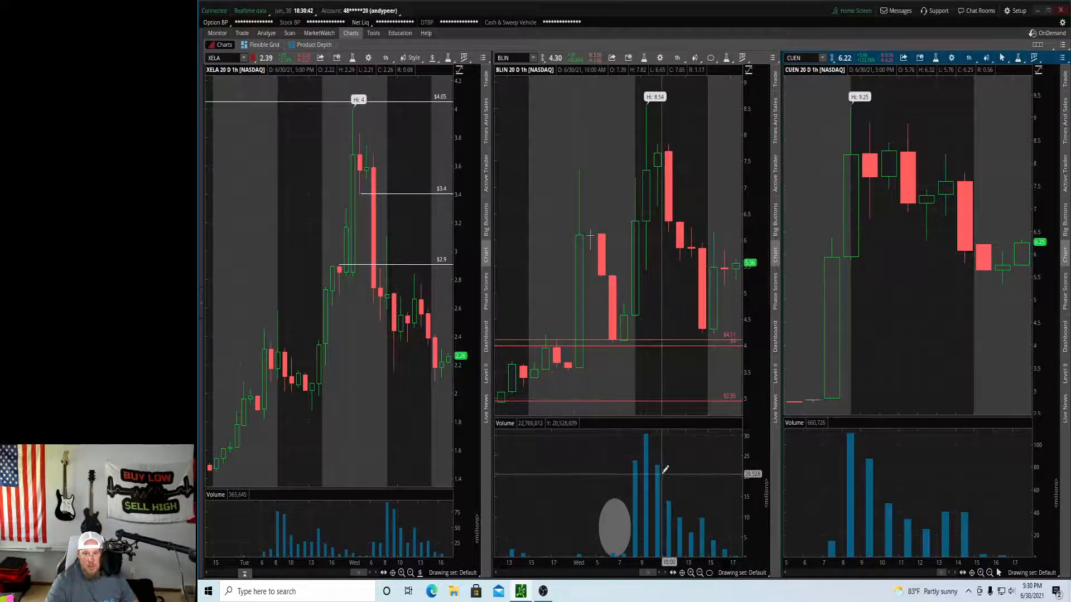
mouse_move(665, 215)
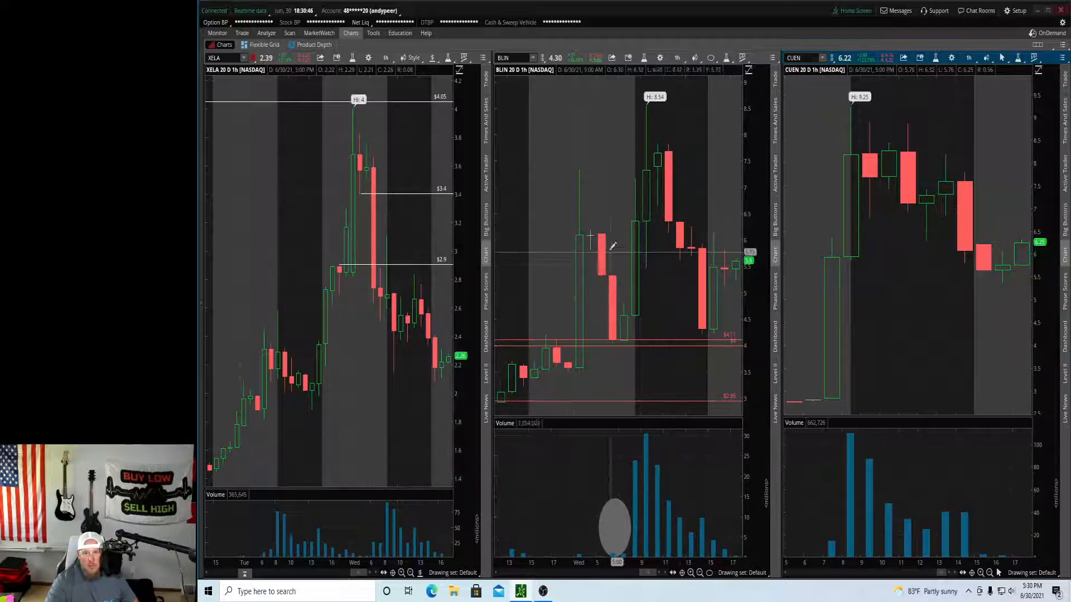
mouse_move(611, 279)
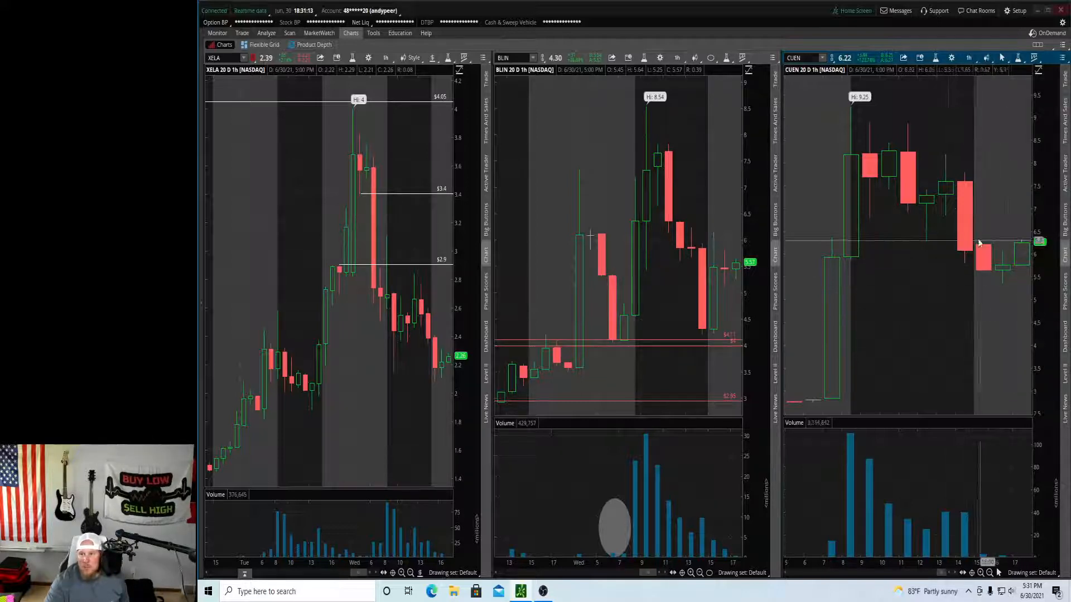
mouse_move(999, 286)
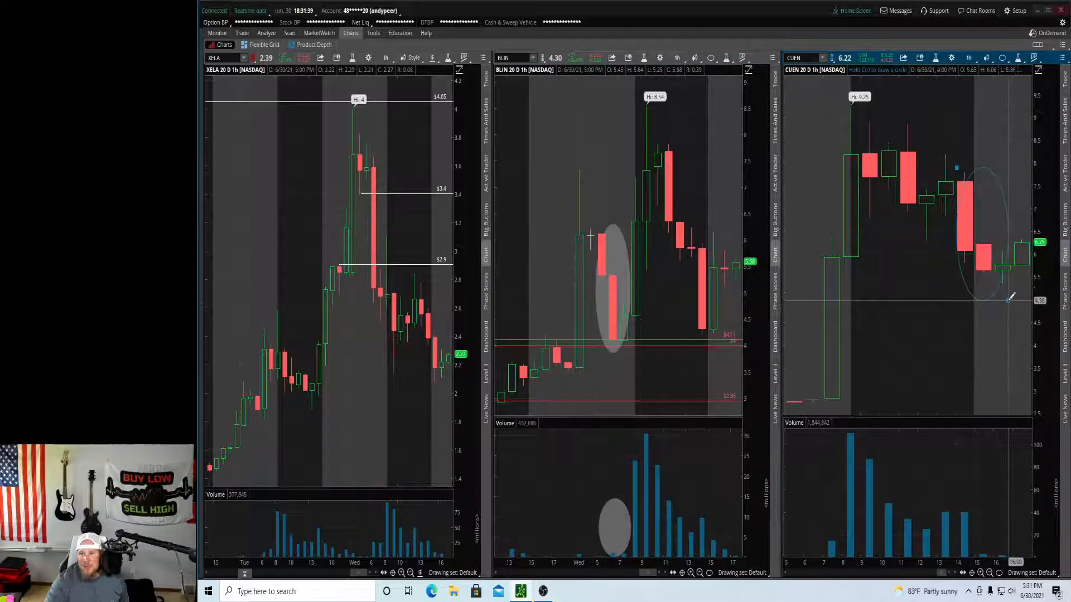
Step: Enclose CUEN's late-session red sell-off candles in a grey oval
drag(1011, 299, 987, 270)
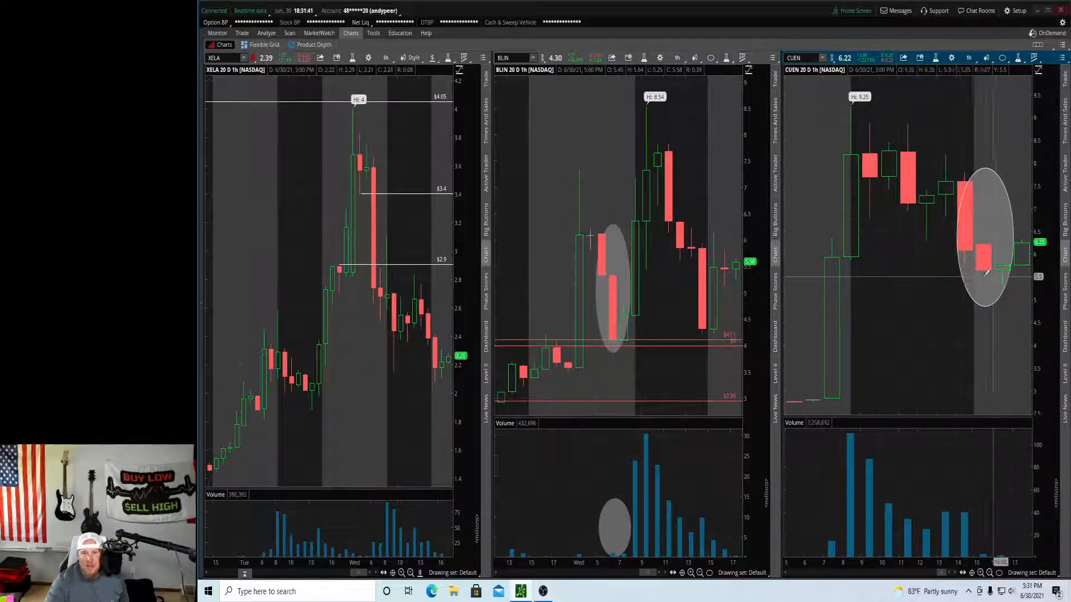
mouse_move(610, 286)
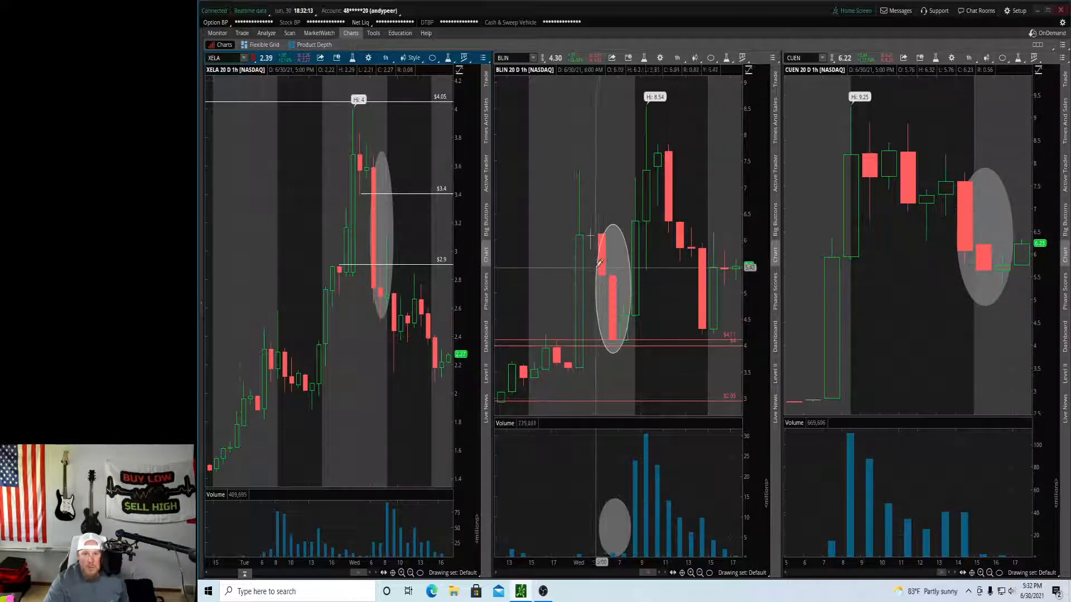
mouse_move(393, 261)
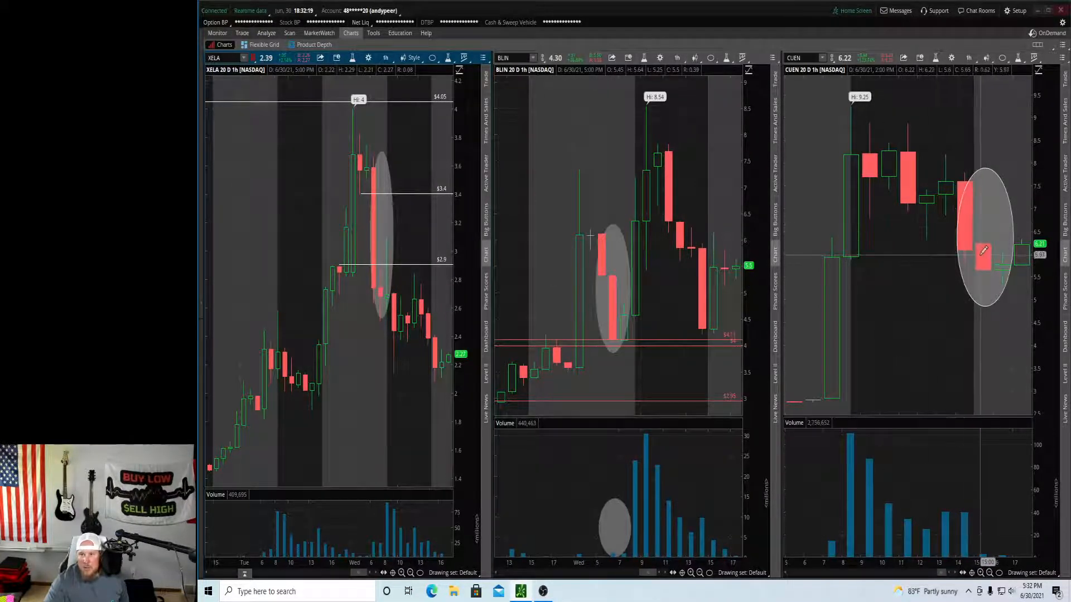
mouse_move(985, 254)
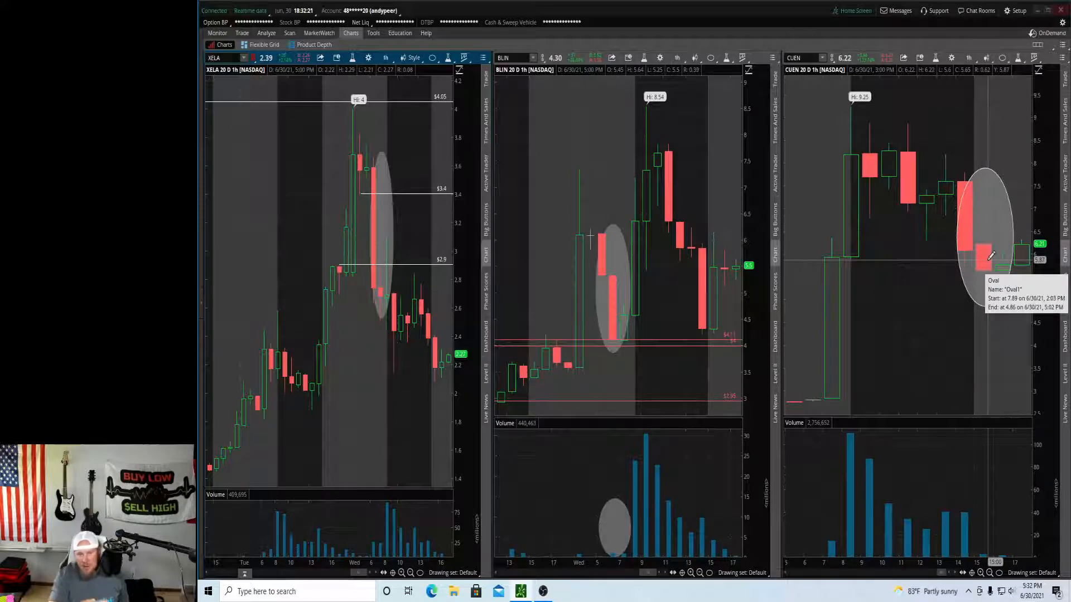